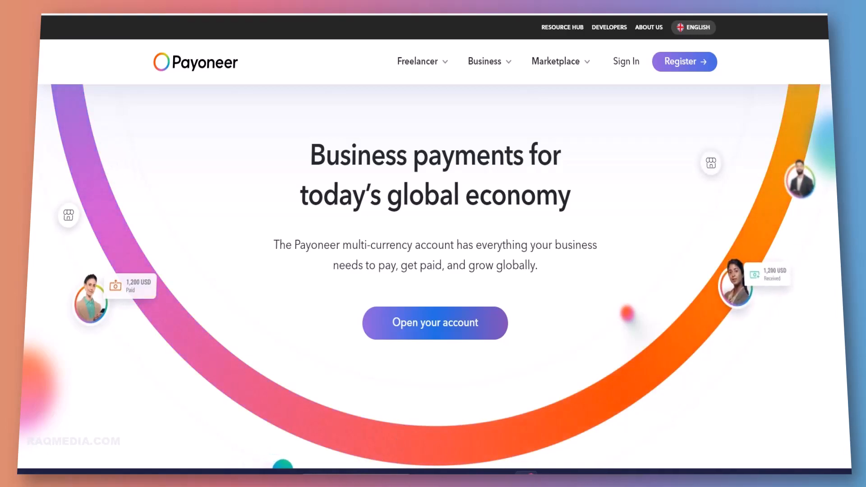
Step: Scroll through the Home dashboard's balances and transactions, then bring up the account settings list
scroll(down, 3)
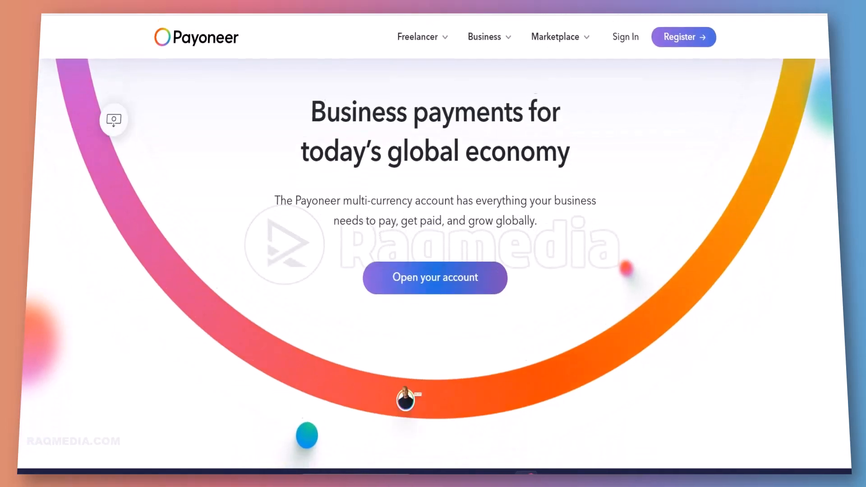
scroll(down, 3)
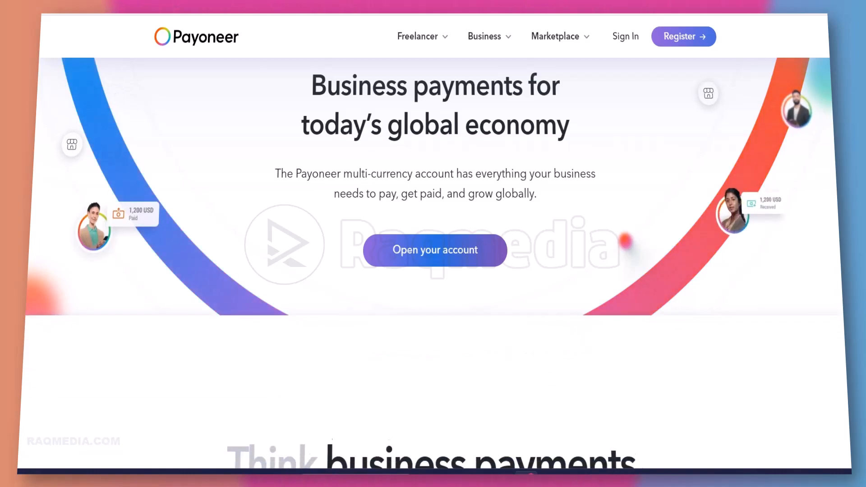
scroll(down, 3)
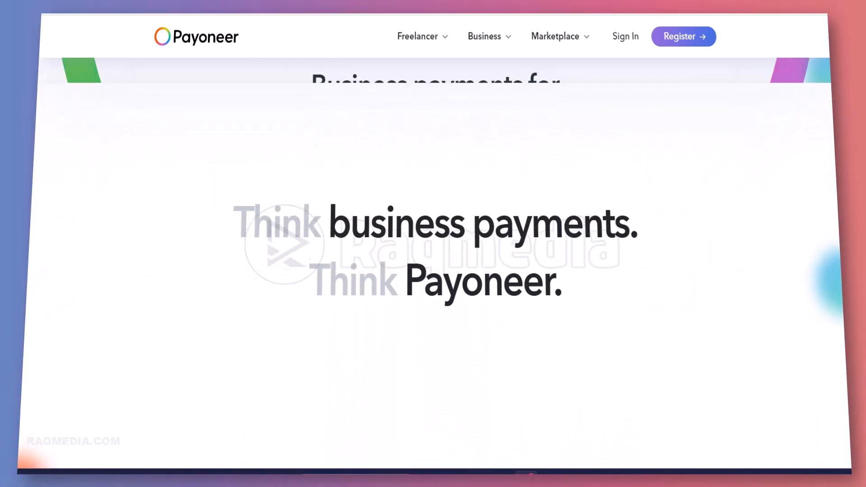
scroll(down, 3)
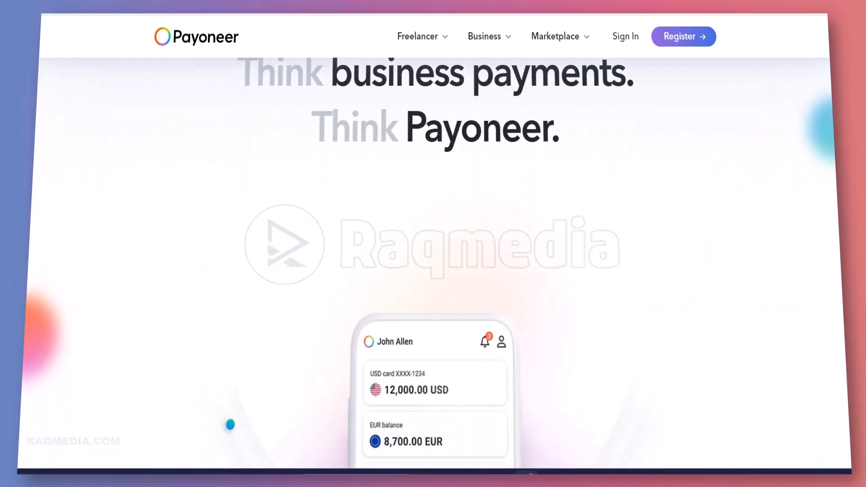
scroll(down, 3)
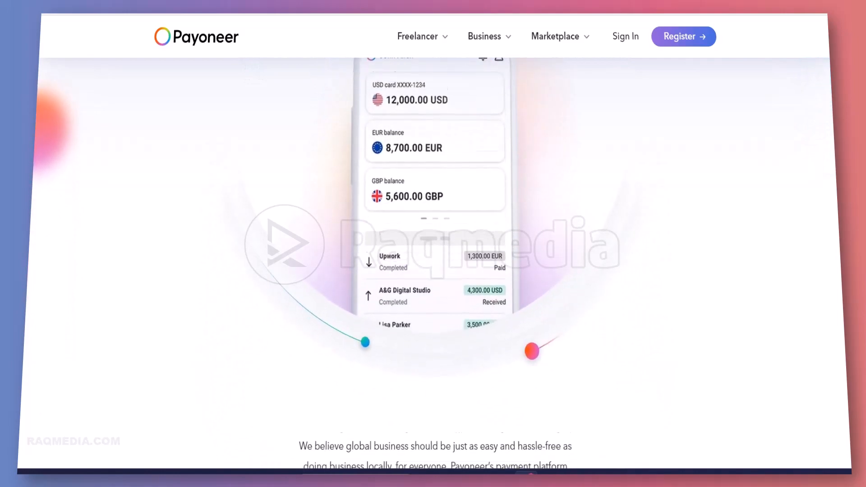
scroll(down, 3)
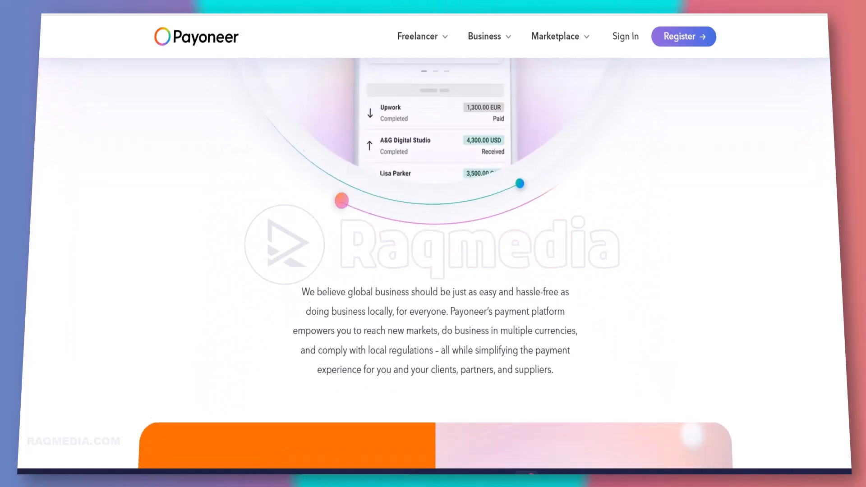
scroll(down, 3)
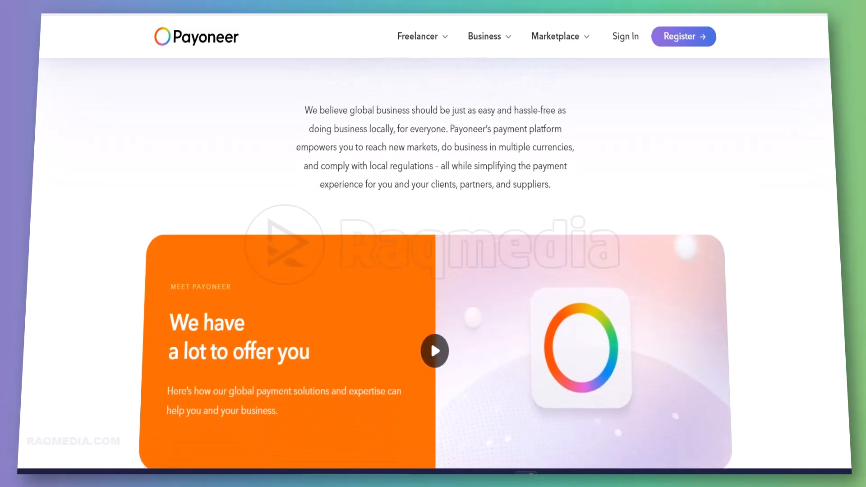
scroll(down, 3)
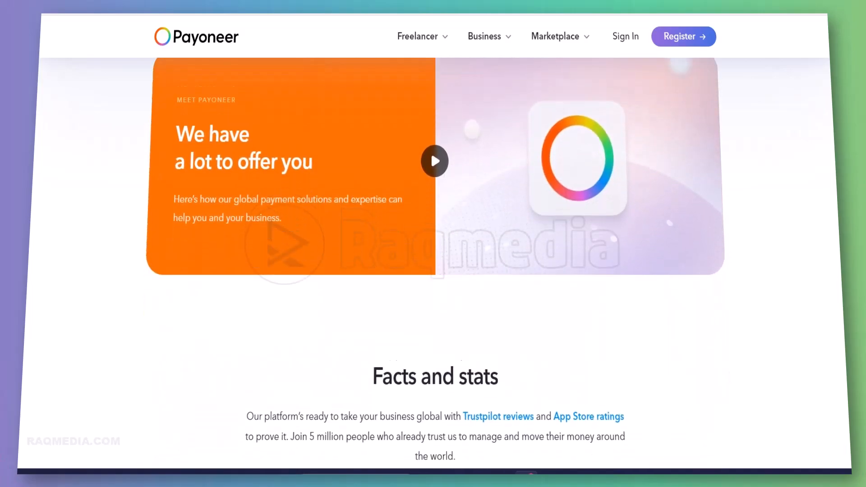
scroll(down, 3)
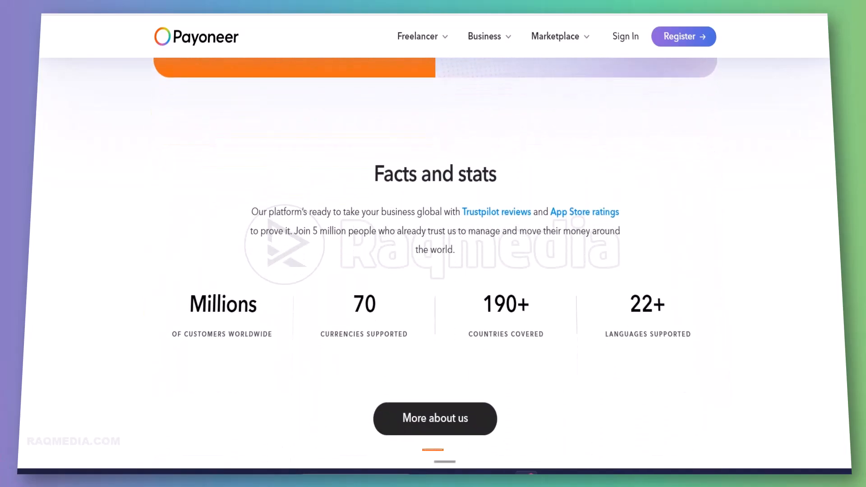
scroll(down, 3)
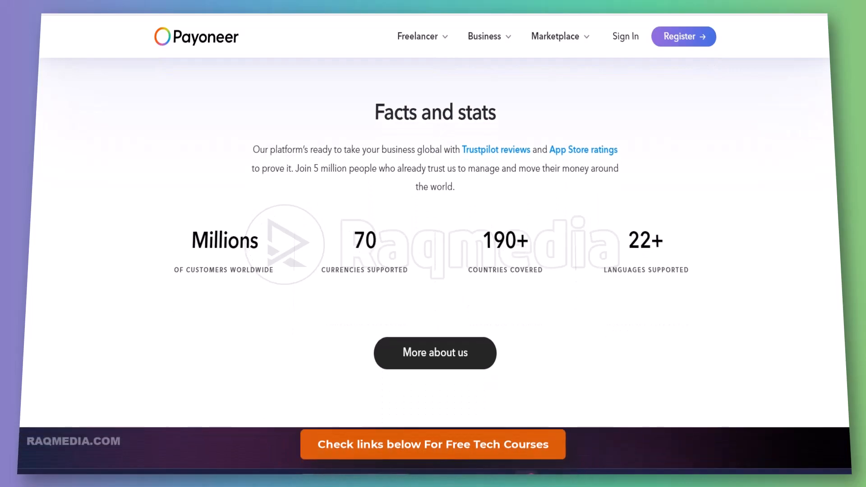
scroll(down, 3)
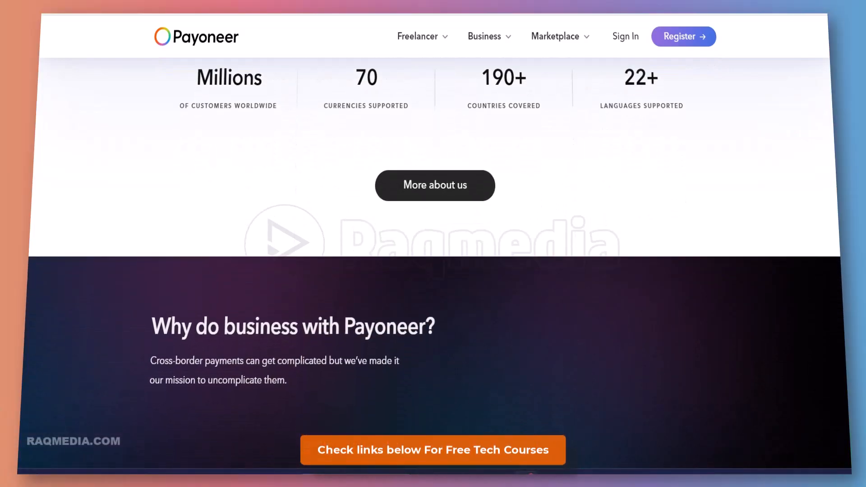
scroll(down, 3)
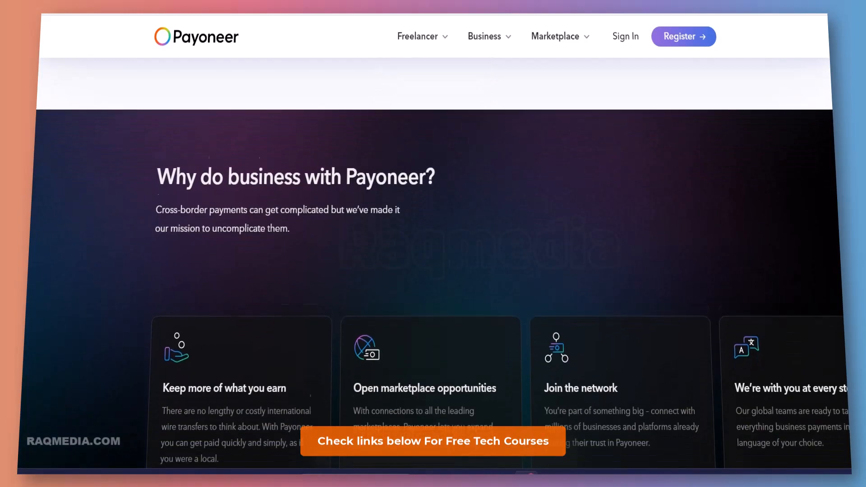
scroll(down, 3)
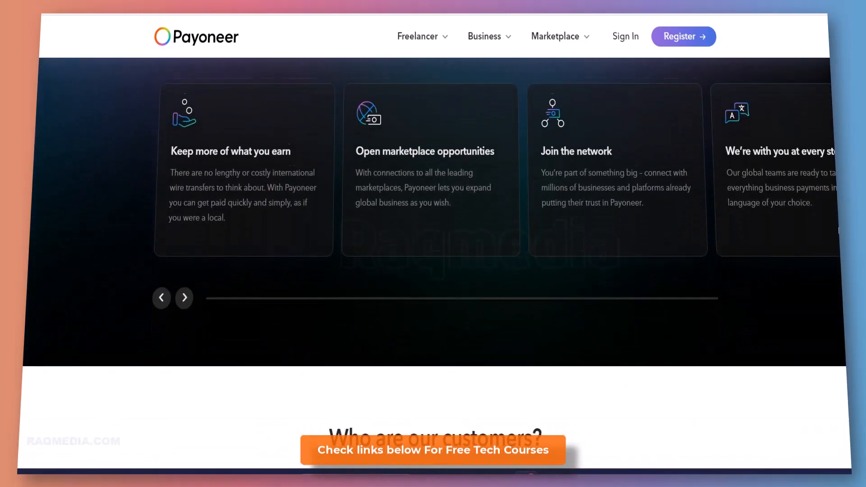
scroll(down, 3)
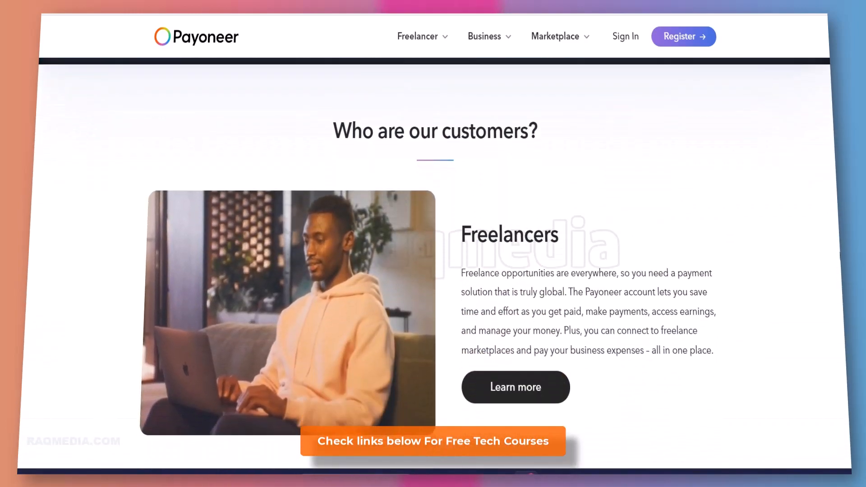
scroll(down, 3)
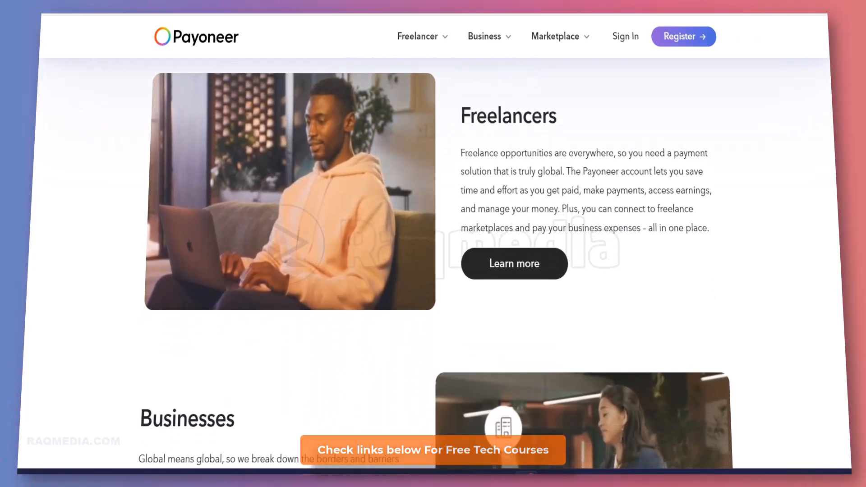
scroll(down, 3)
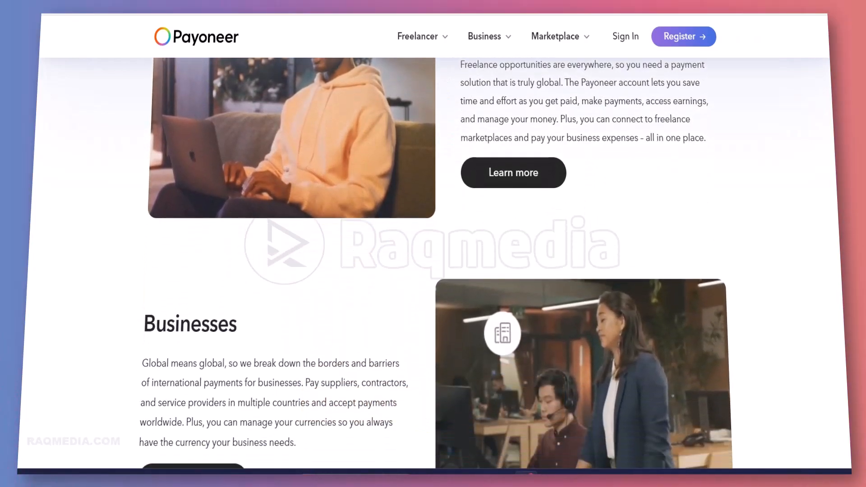
scroll(down, 3)
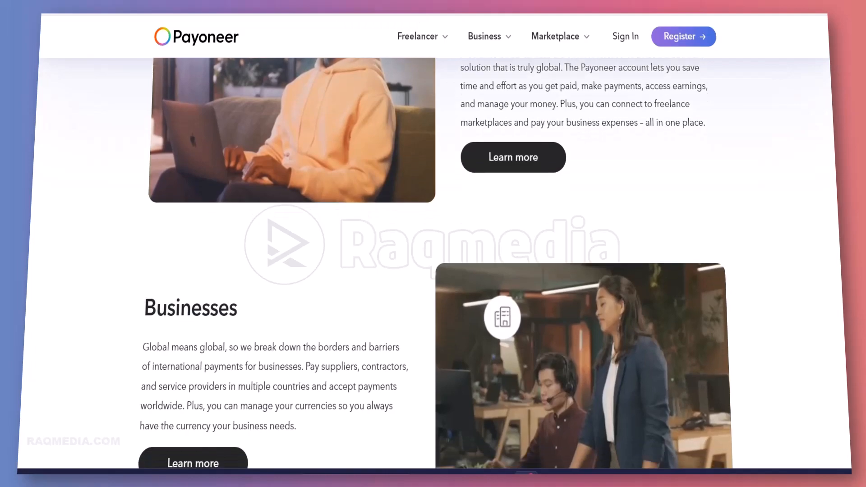
scroll(down, 3)
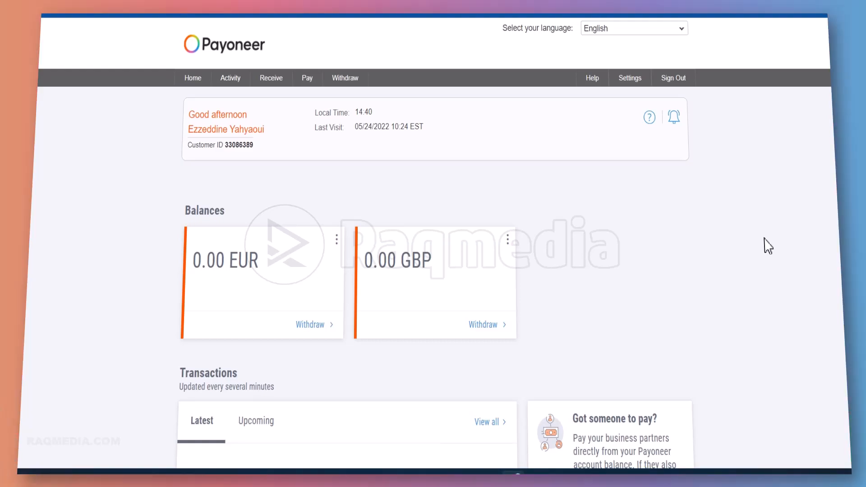
mouse_move(103, 249)
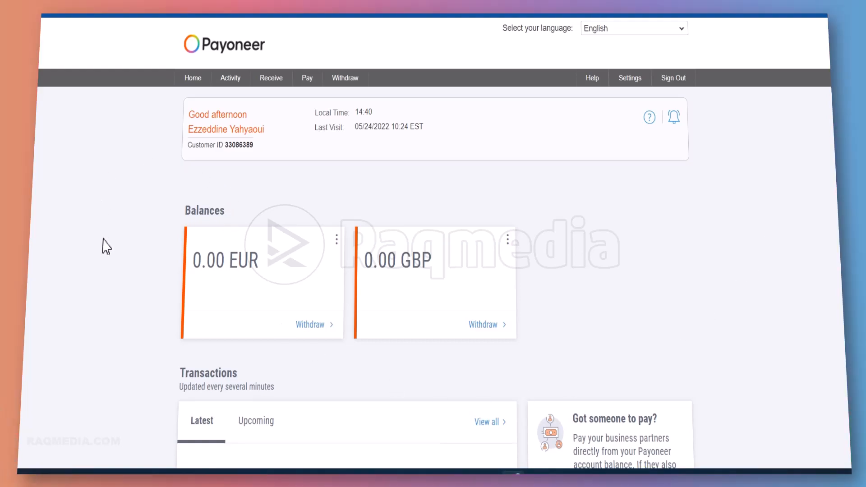
mouse_move(737, 277)
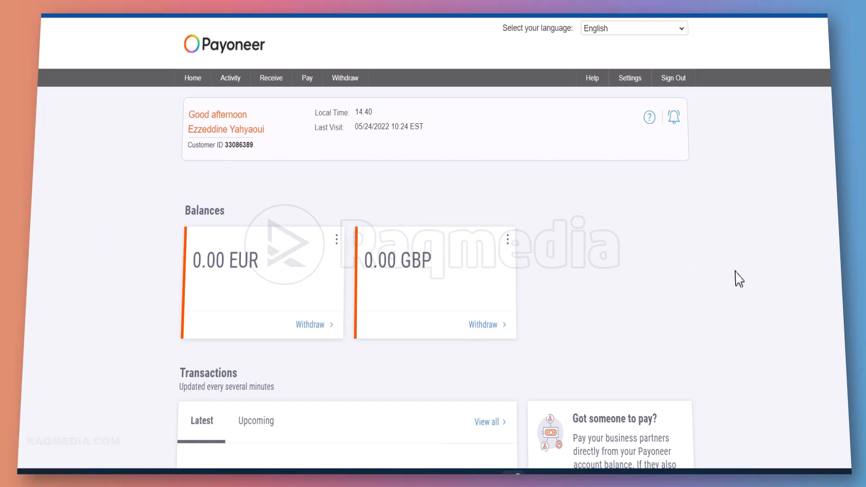
click(630, 78)
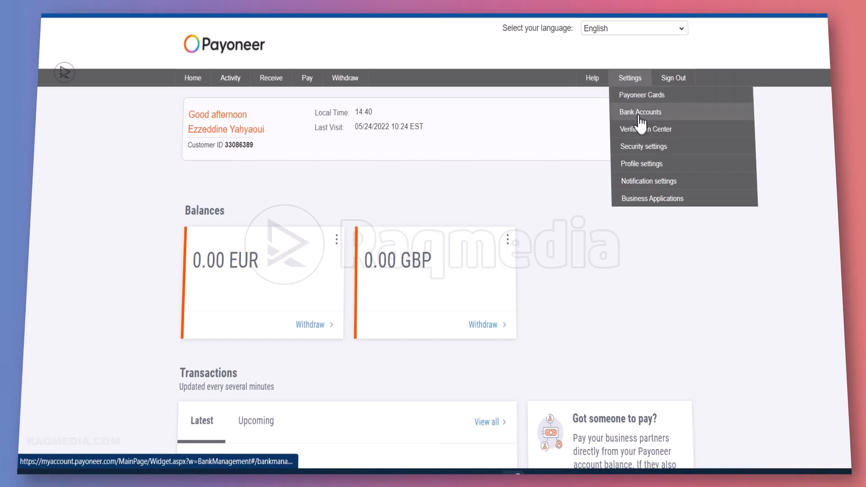
Step: Go to Settings > Bank Accounts showing the withdrawal and recipient account cards
click(648, 117)
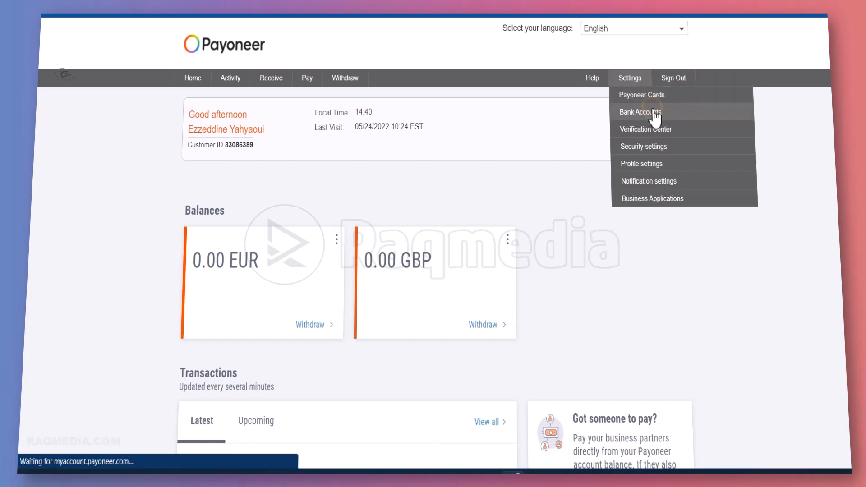
click(640, 111)
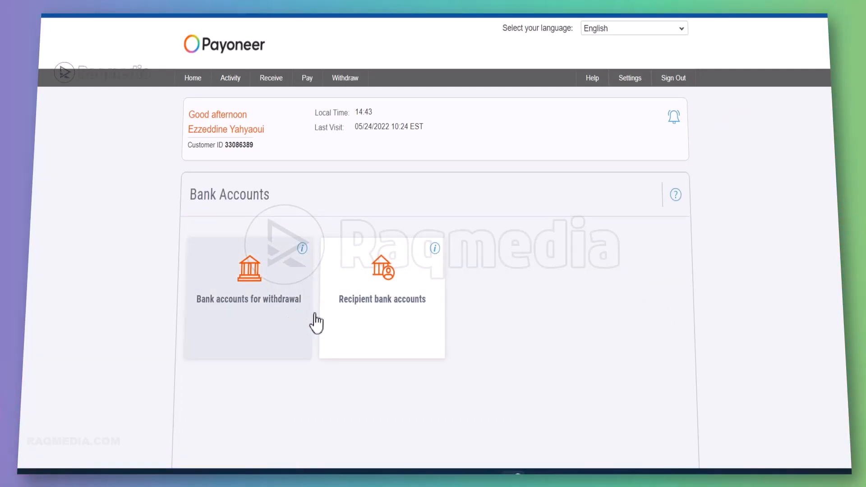
mouse_move(433, 326)
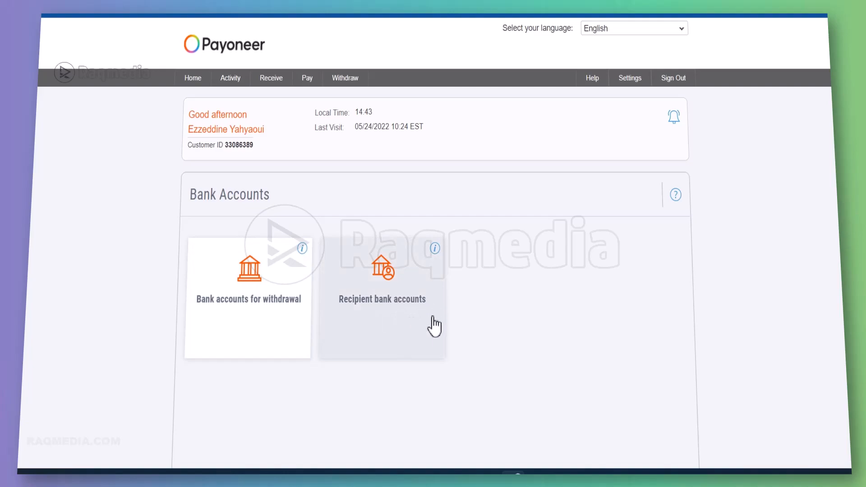
mouse_move(398, 336)
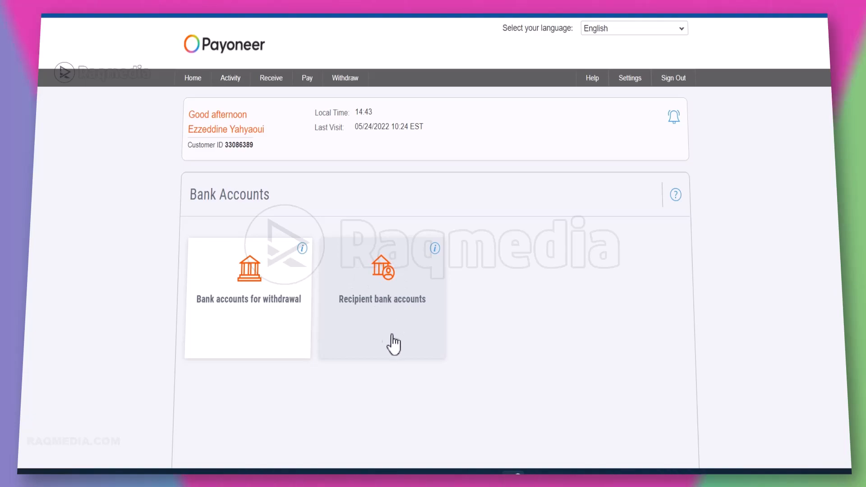
mouse_move(195, 310)
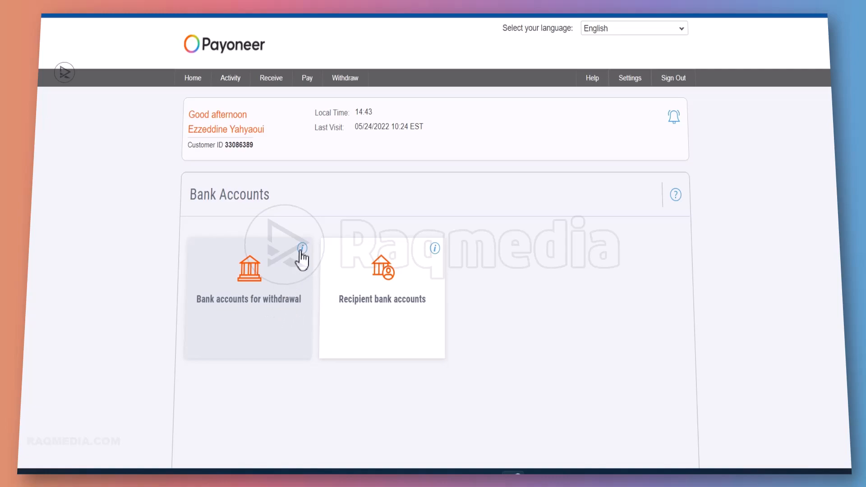
mouse_move(257, 273)
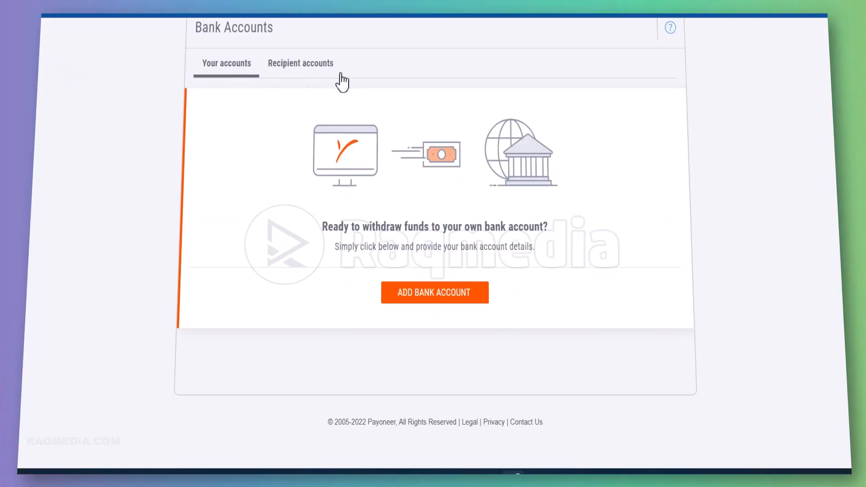
Step: Check the Recipient accounts tab, return to Your accounts and begin Add Bank Account
click(299, 63)
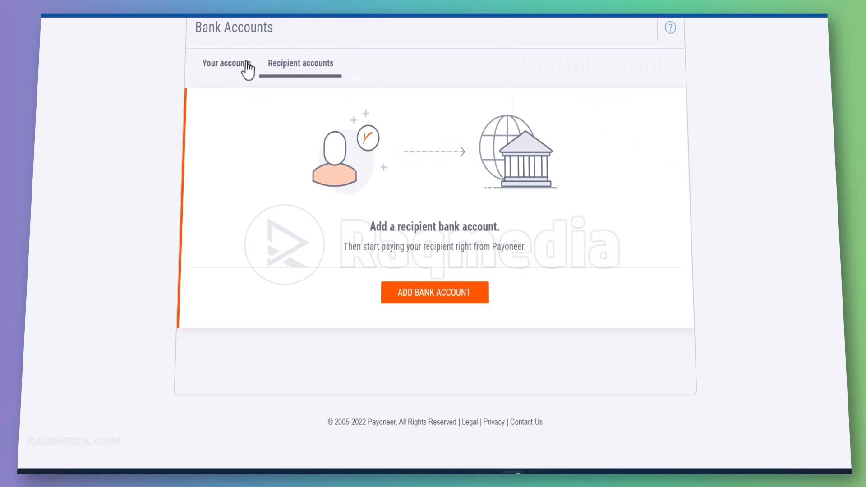
click(226, 63)
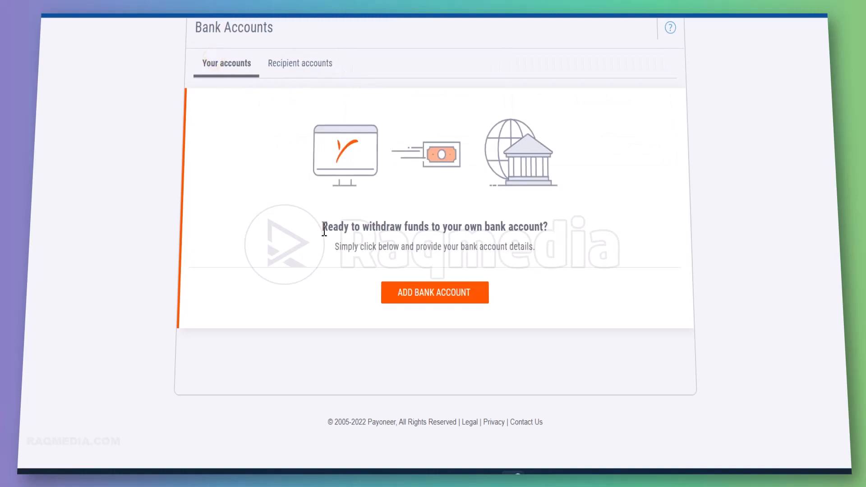
mouse_move(545, 247)
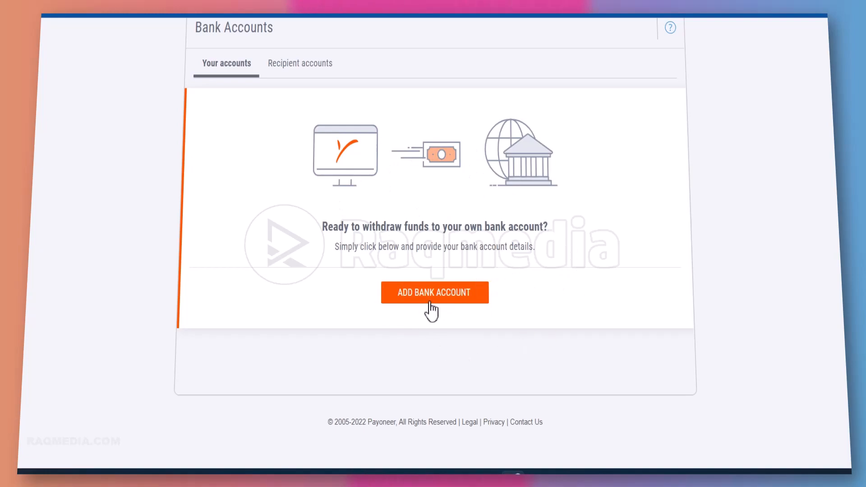
mouse_move(443, 305)
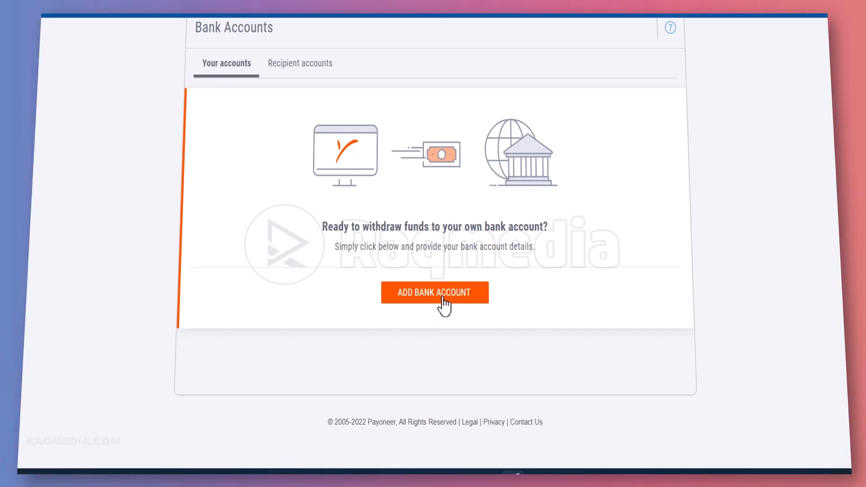
click(435, 292)
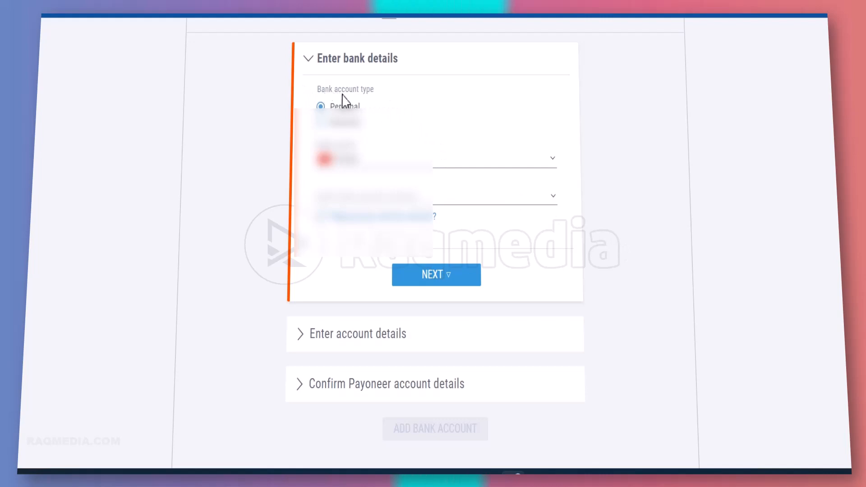
mouse_move(371, 104)
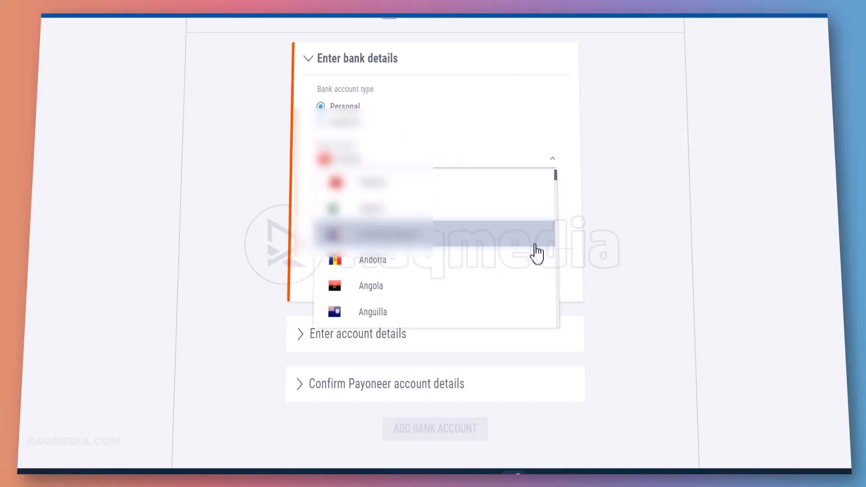
Step: Choose the bank country and account currency for a Personal account and continue to account details
click(377, 232)
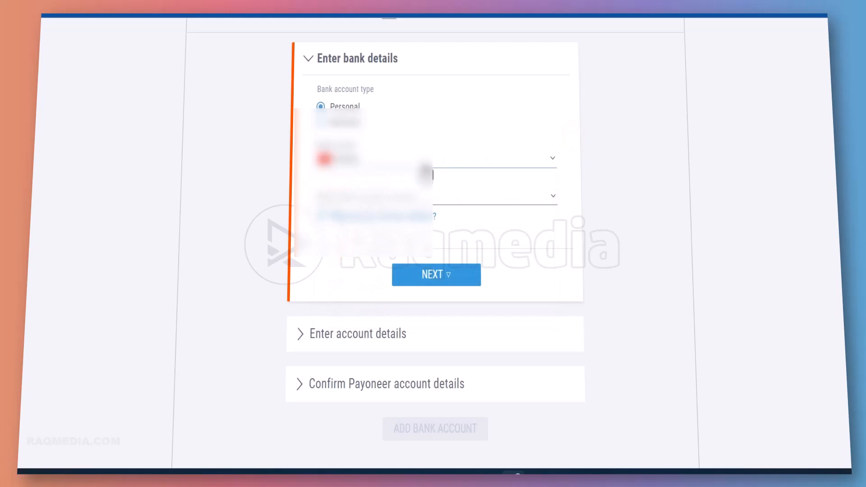
click(509, 196)
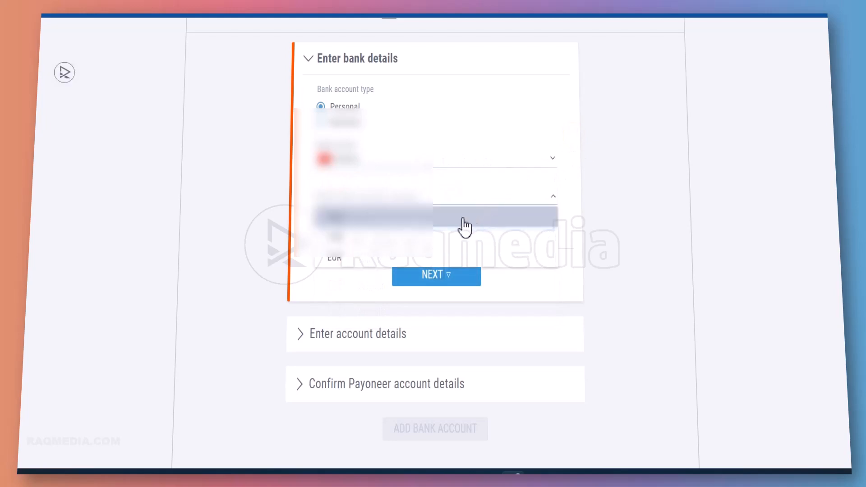
click(464, 222)
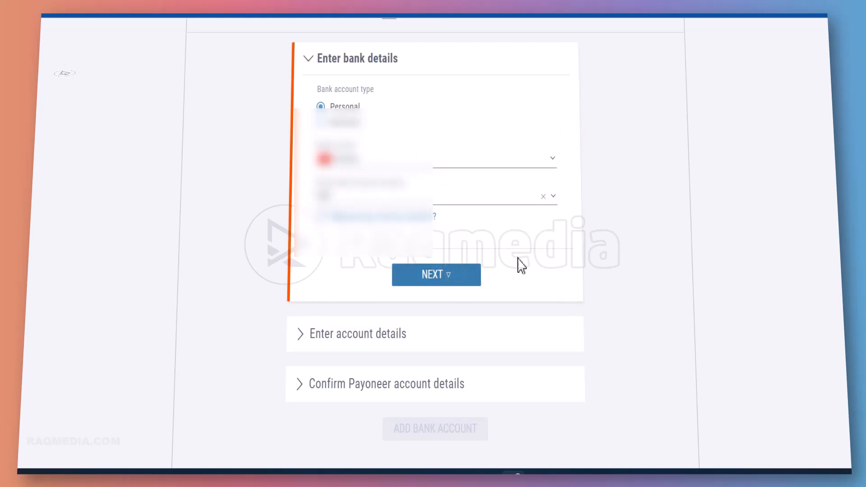
click(435, 274)
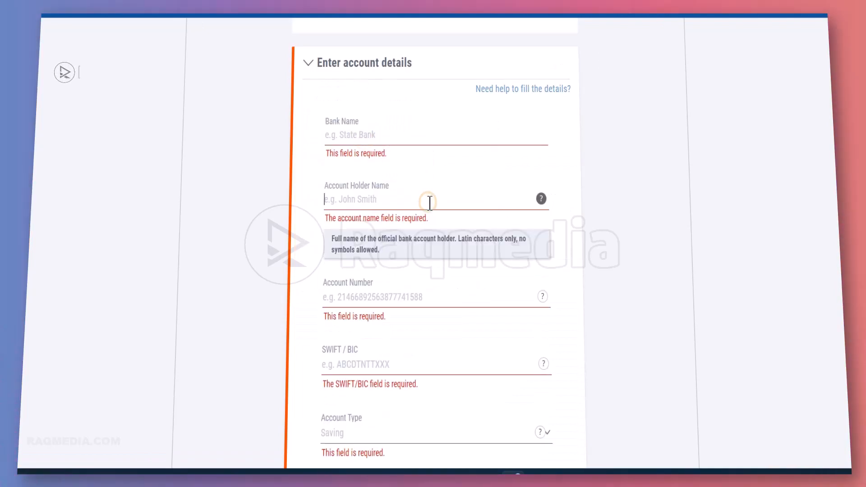
Step: Set the Account Type to Saving in the Enter account details form
scroll(down, 3)
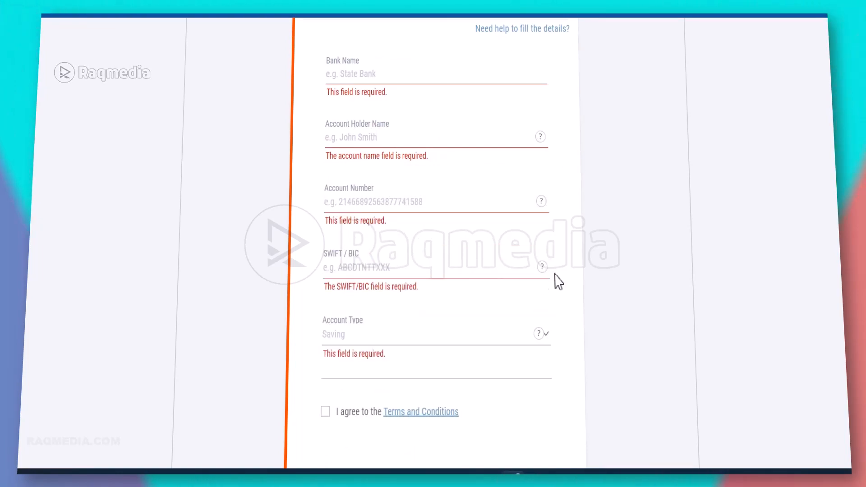
scroll(down, 3)
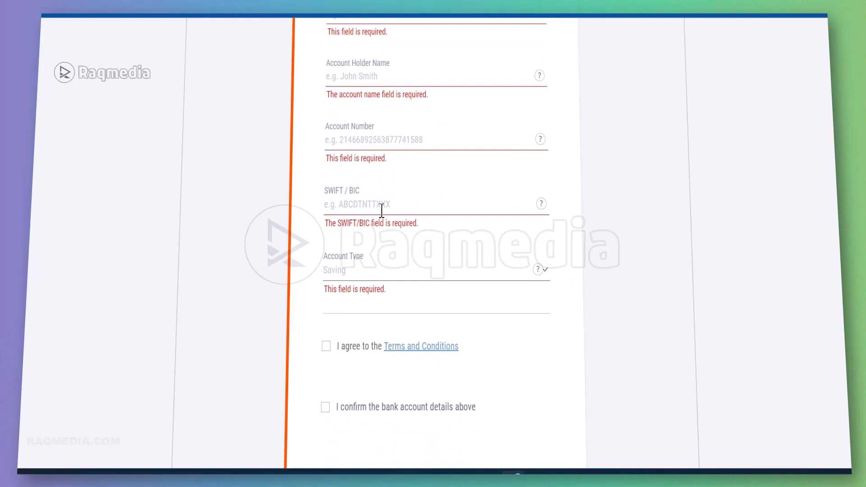
mouse_move(439, 263)
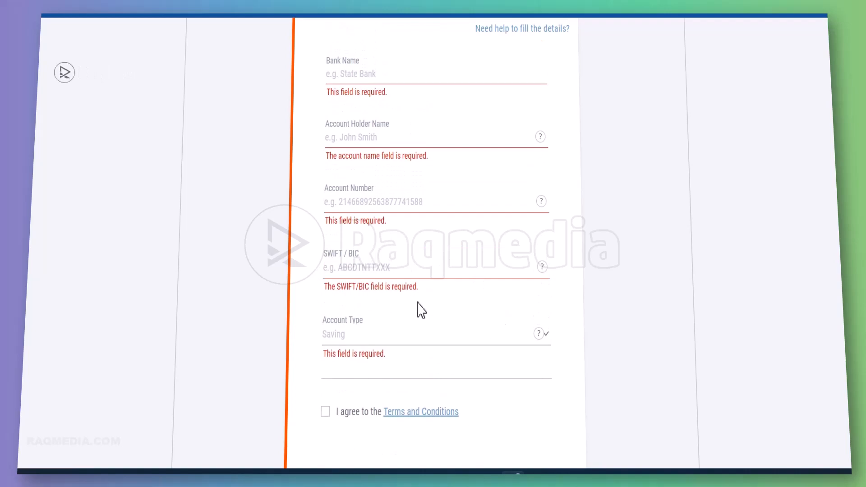
click(362, 269)
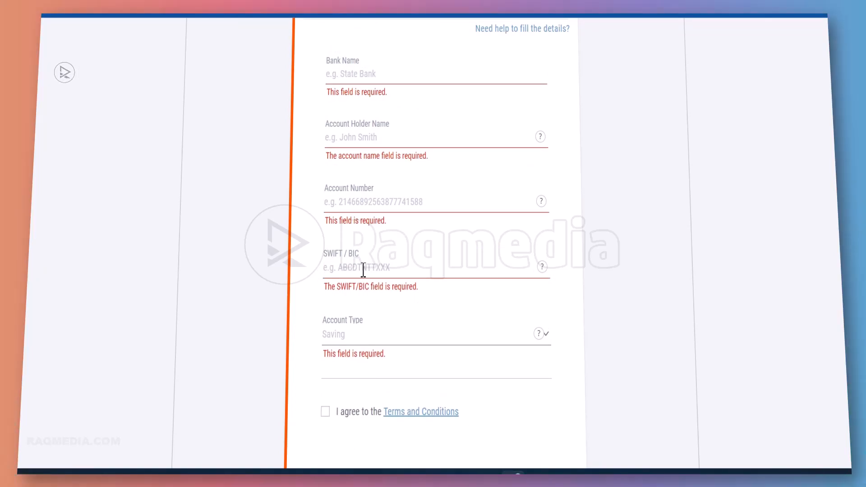
mouse_move(580, 289)
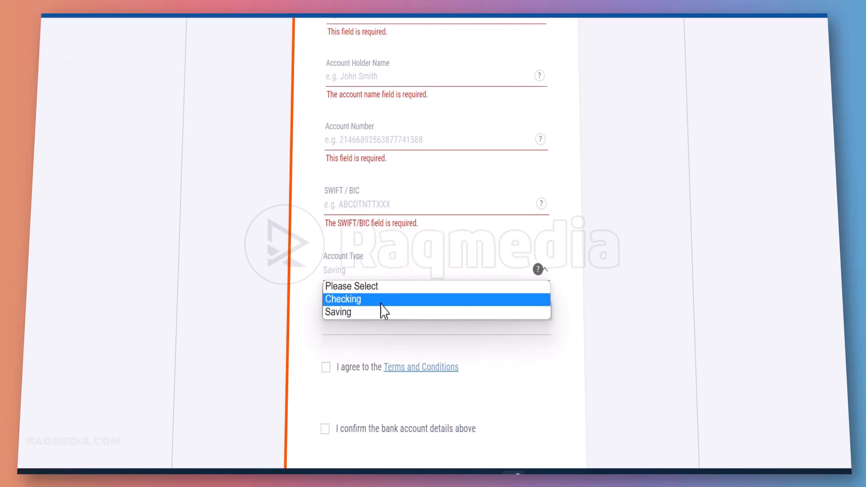
mouse_move(385, 320)
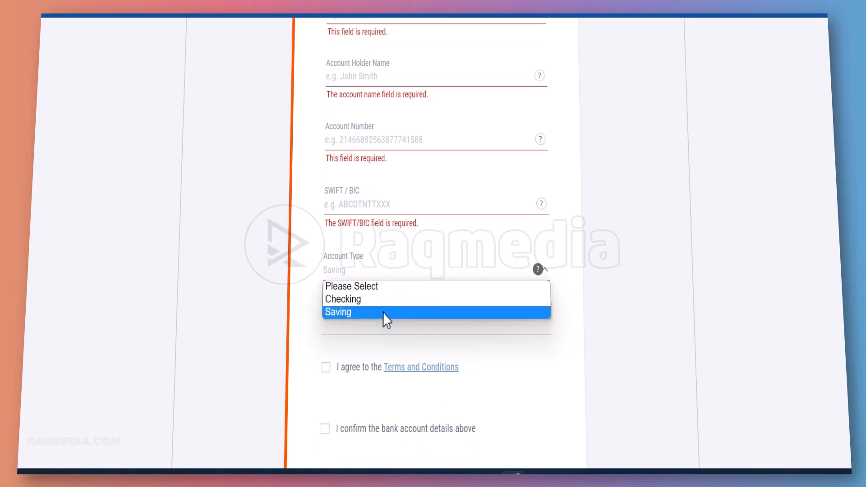
click(337, 312)
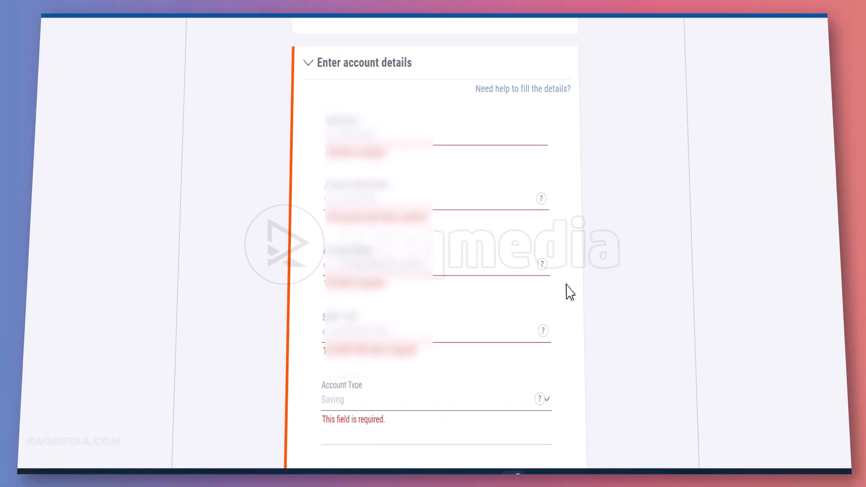
mouse_move(603, 316)
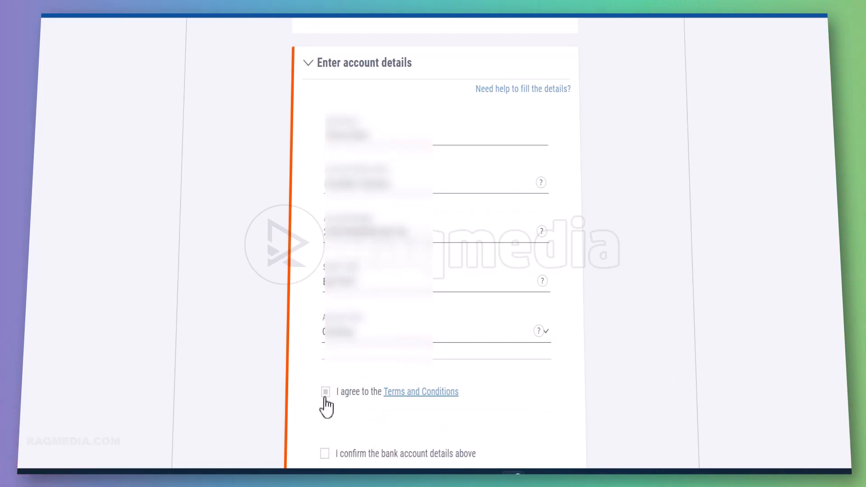
Step: Tick 'I agree to the Terms and Conditions' below the entered bank details
click(326, 392)
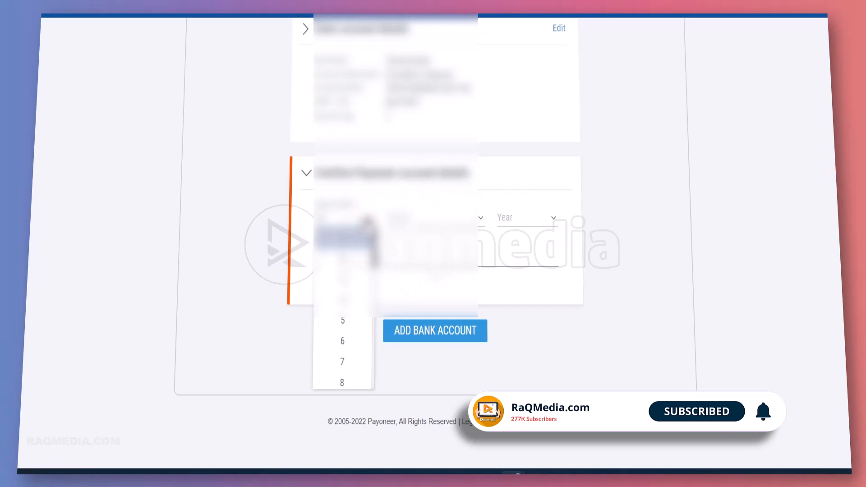
Step: Set the day of the birth date before submitting the new bank account
click(435, 330)
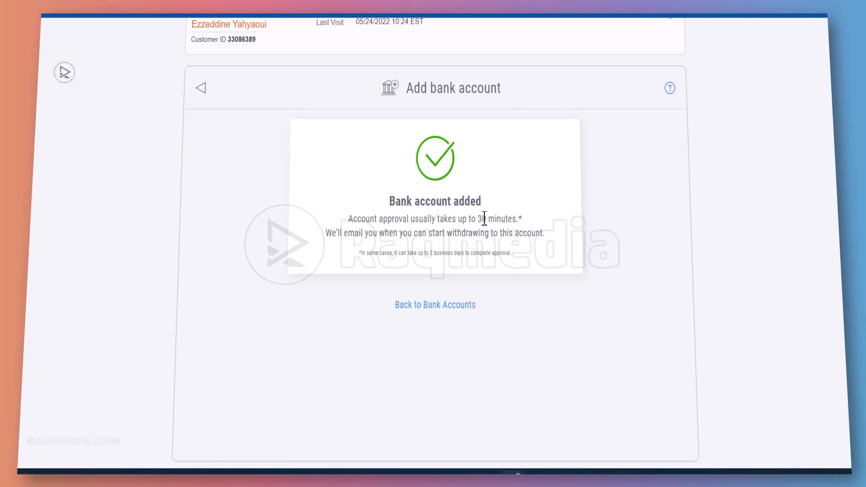
mouse_move(500, 236)
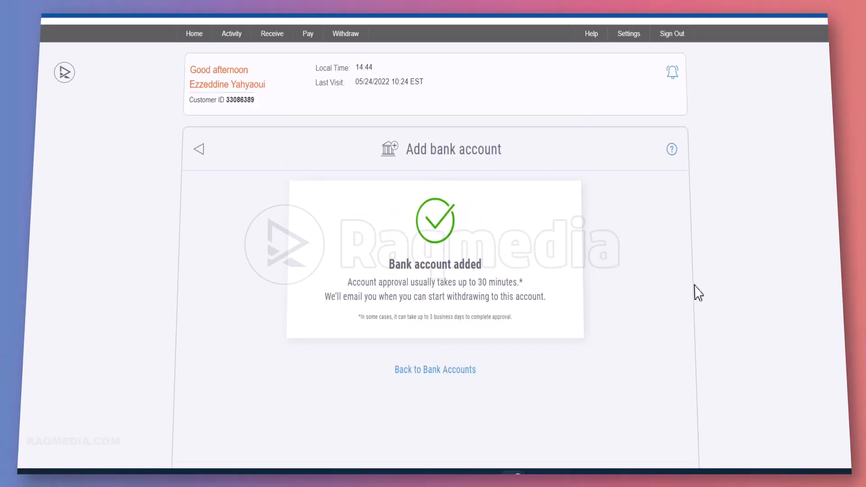
mouse_move(727, 295)
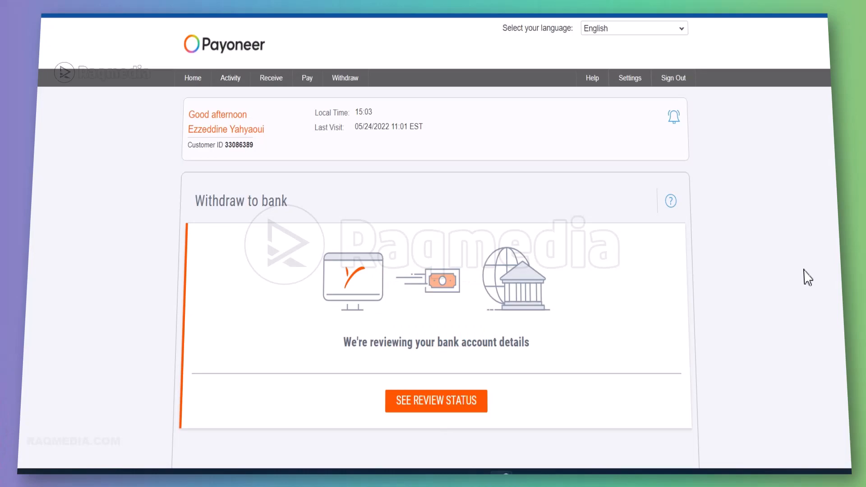
mouse_move(486, 303)
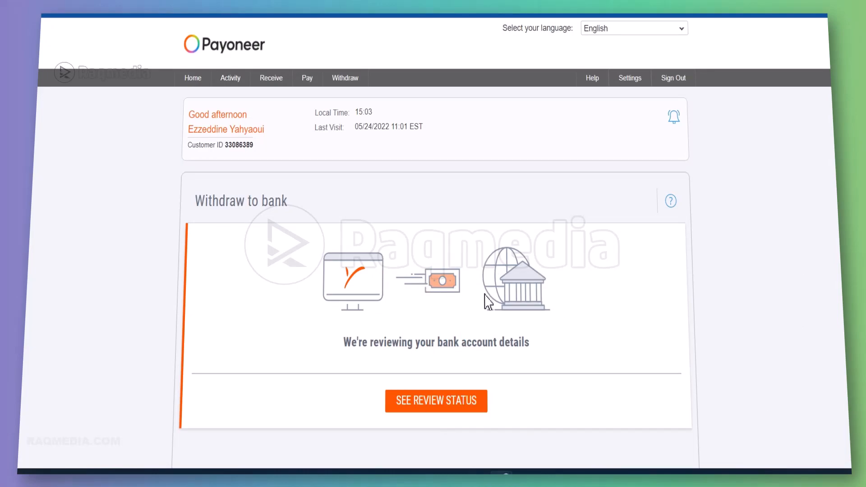
drag(340, 341, 435, 342)
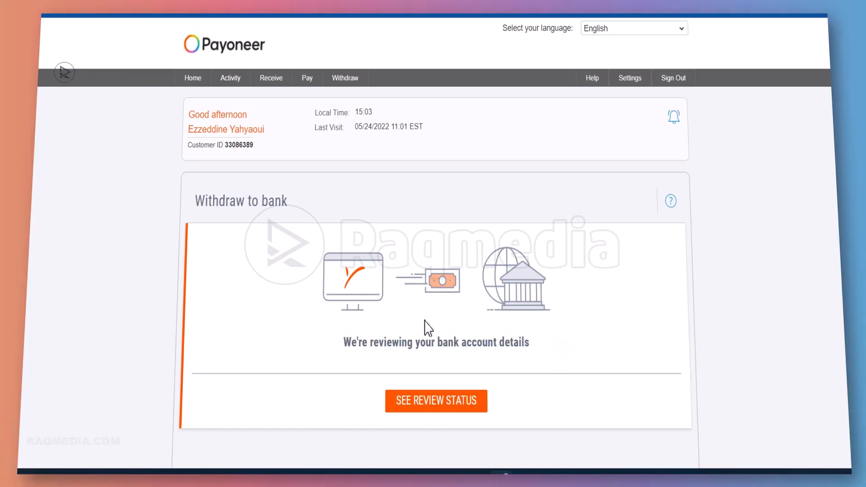
mouse_move(725, 327)
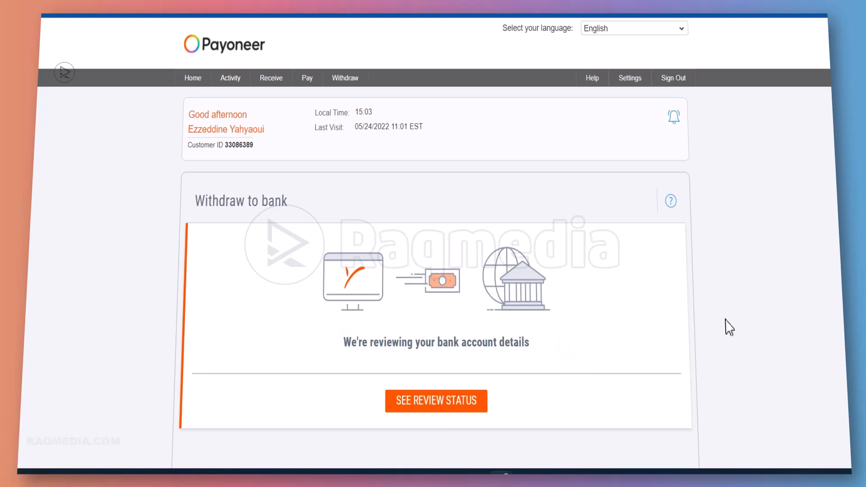
mouse_move(591, 314)
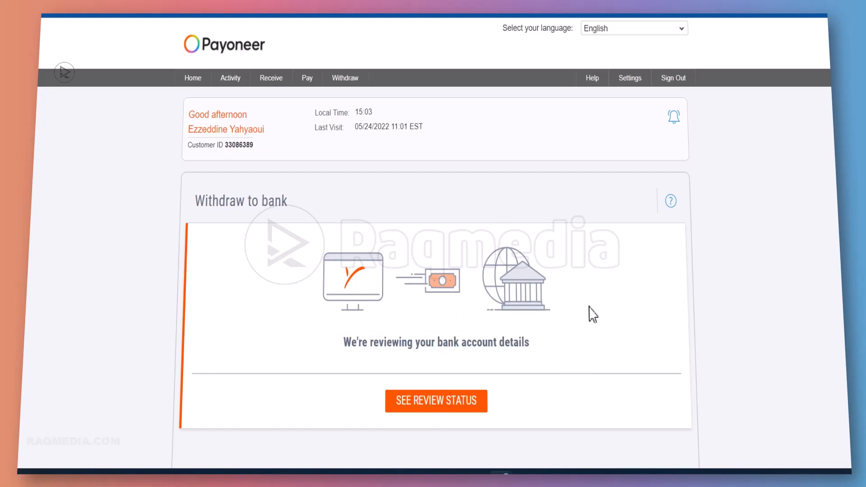
mouse_move(318, 327)
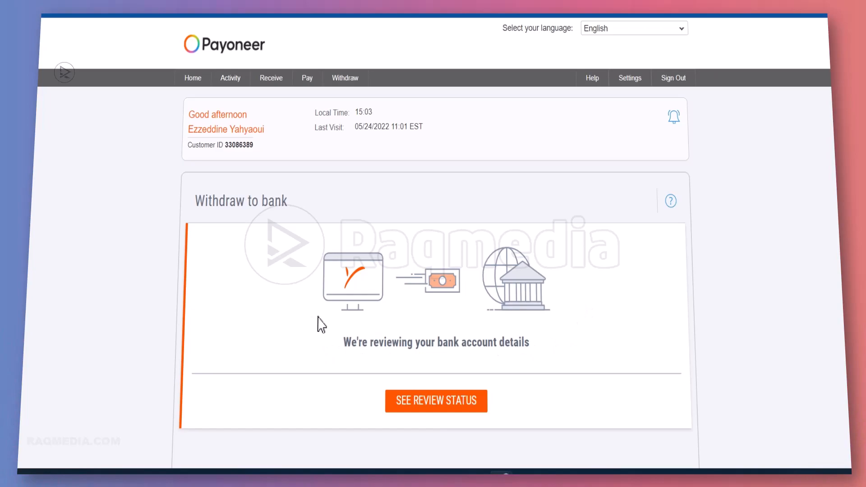
mouse_move(695, 331)
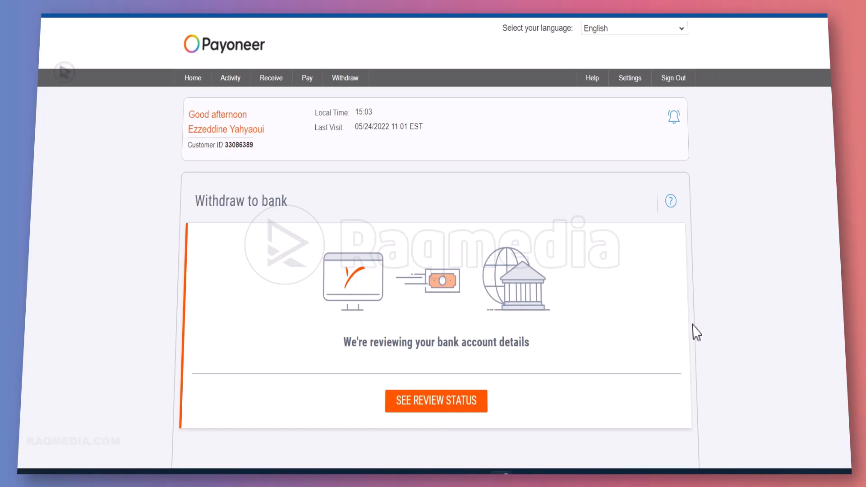
mouse_move(724, 337)
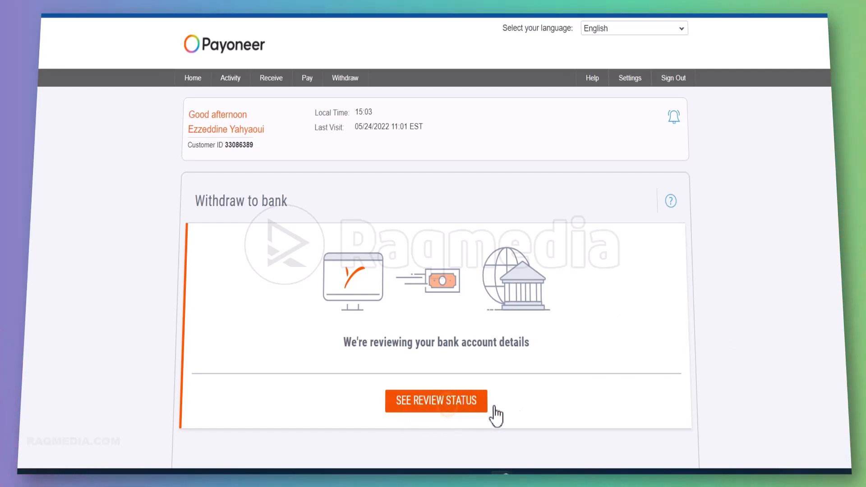
Step: Check the review status and view the new account listed as Pending review under Your accounts
click(436, 401)
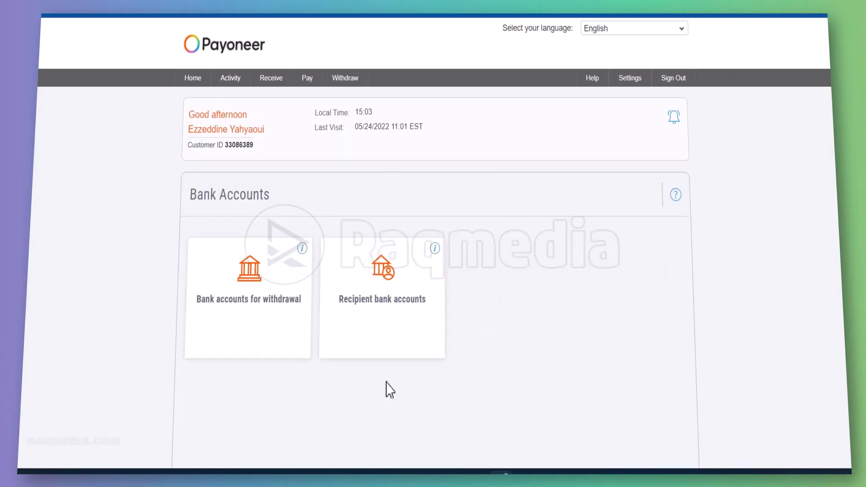
mouse_move(215, 324)
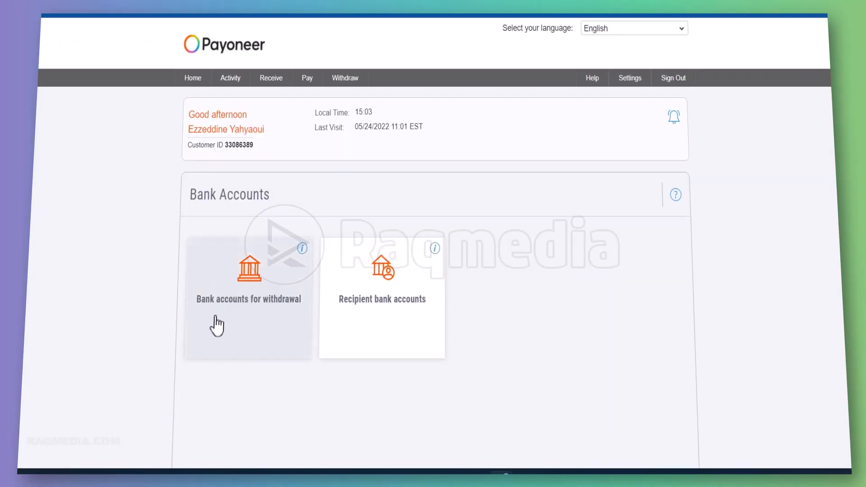
click(247, 298)
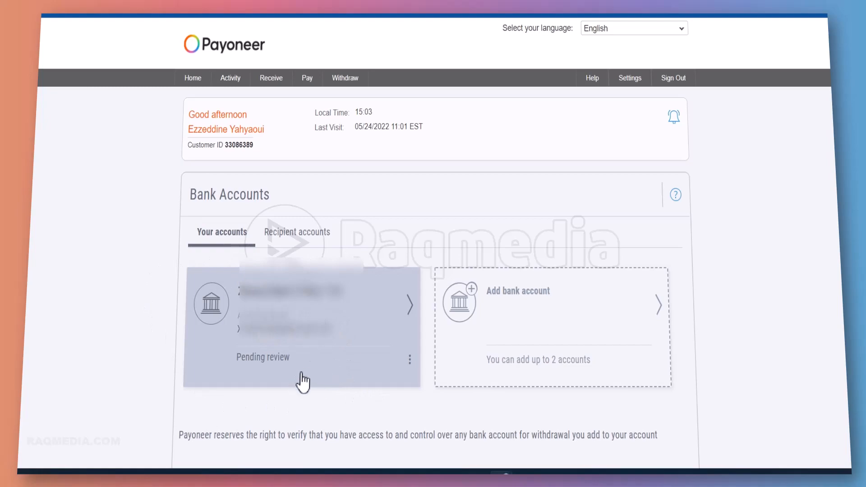
mouse_move(253, 373)
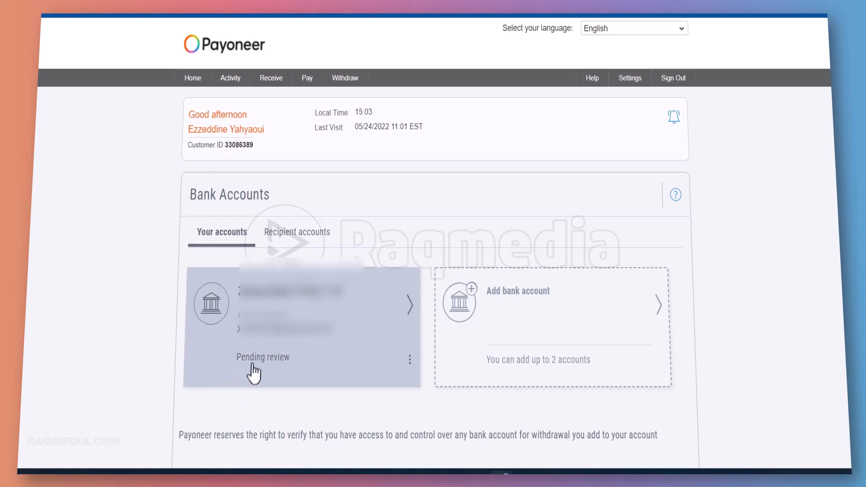
mouse_move(288, 375)
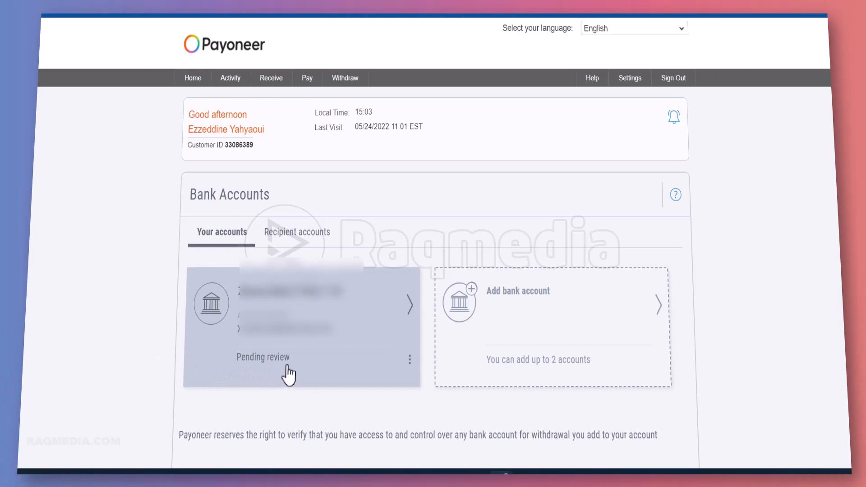
mouse_move(335, 366)
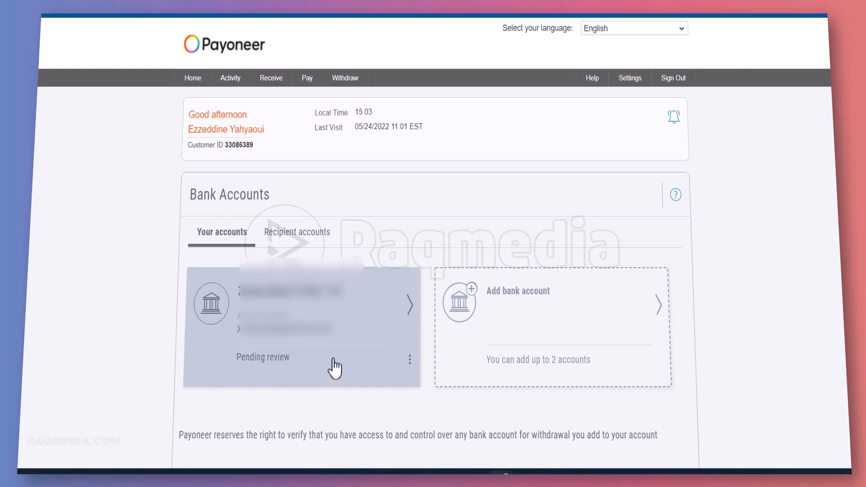
click(409, 359)
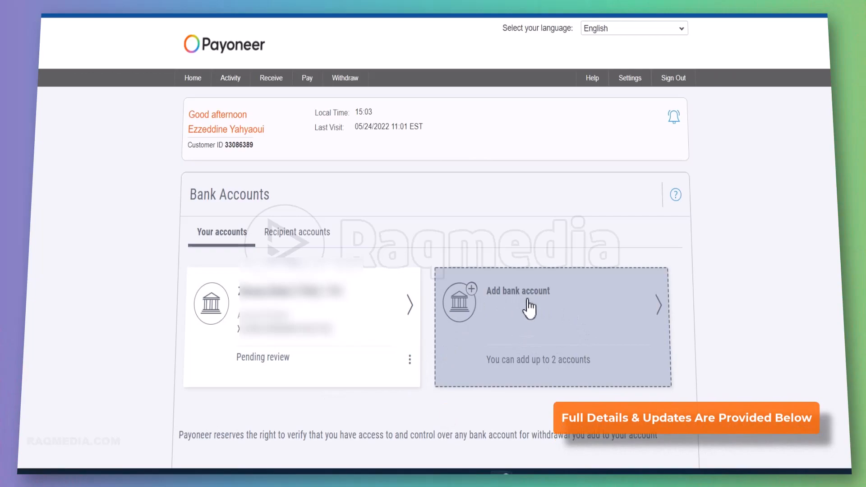
mouse_move(559, 369)
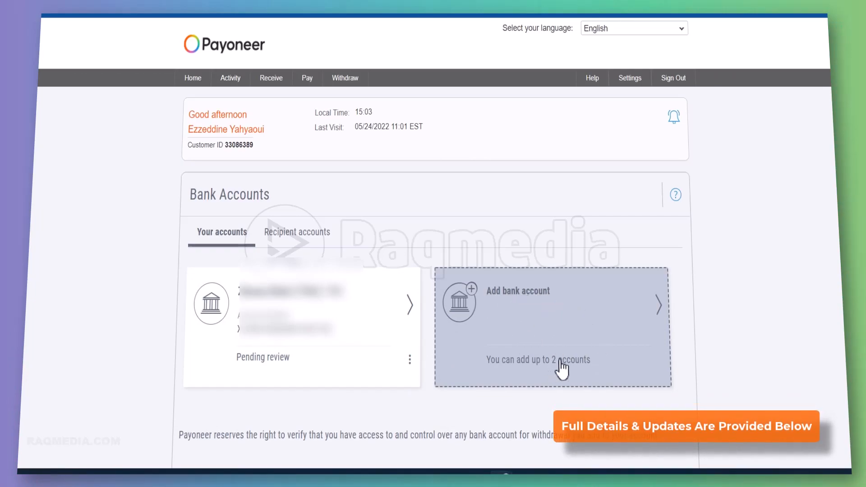
mouse_move(734, 351)
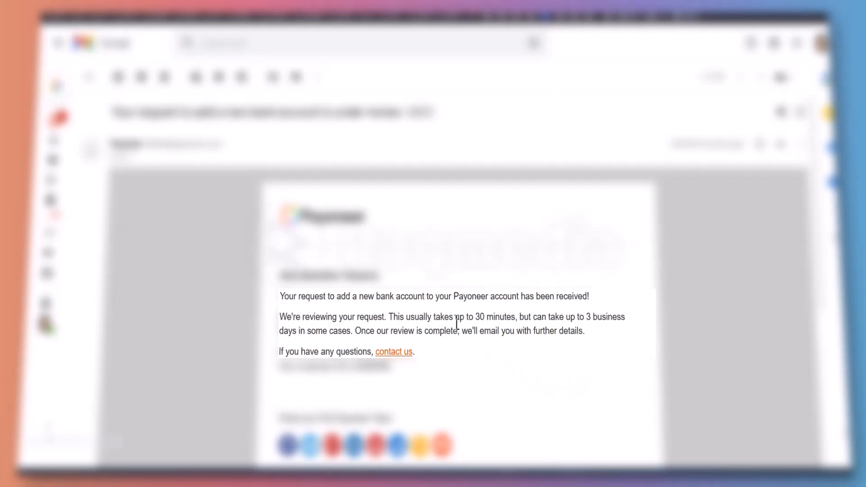
mouse_move(522, 336)
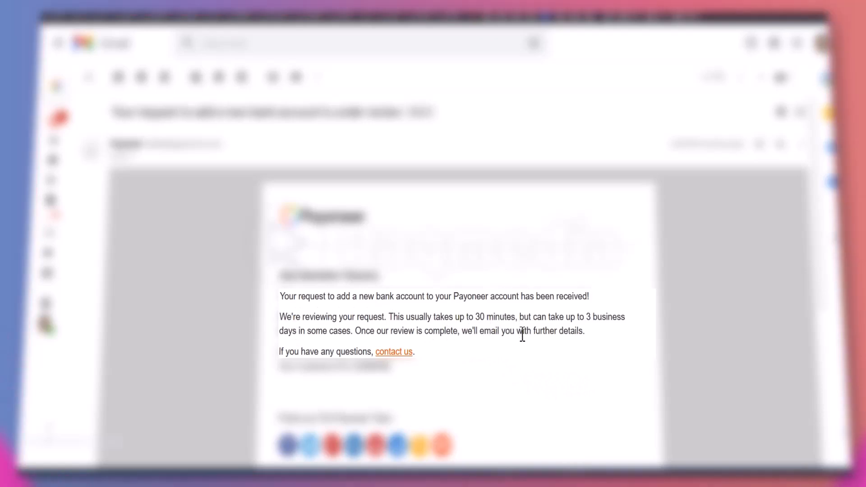
mouse_move(627, 336)
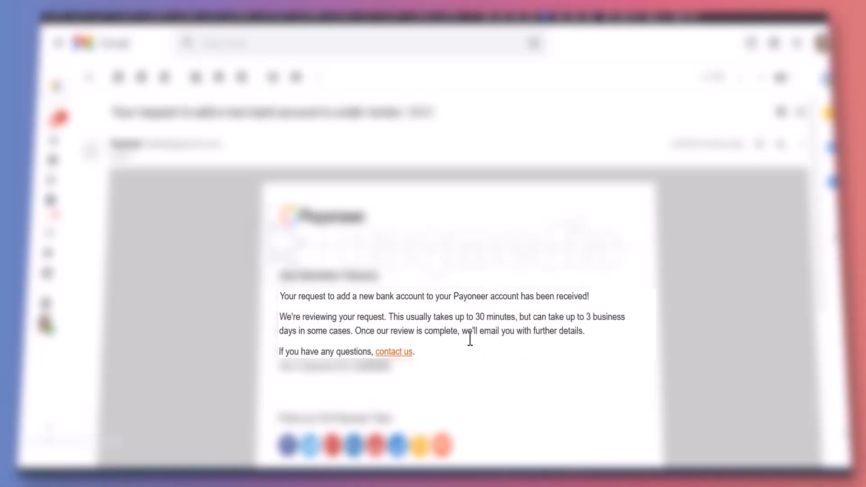
mouse_move(487, 351)
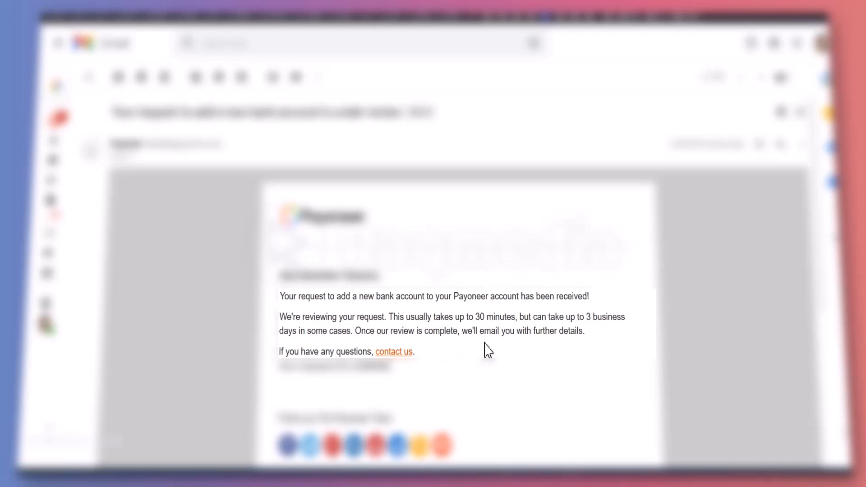